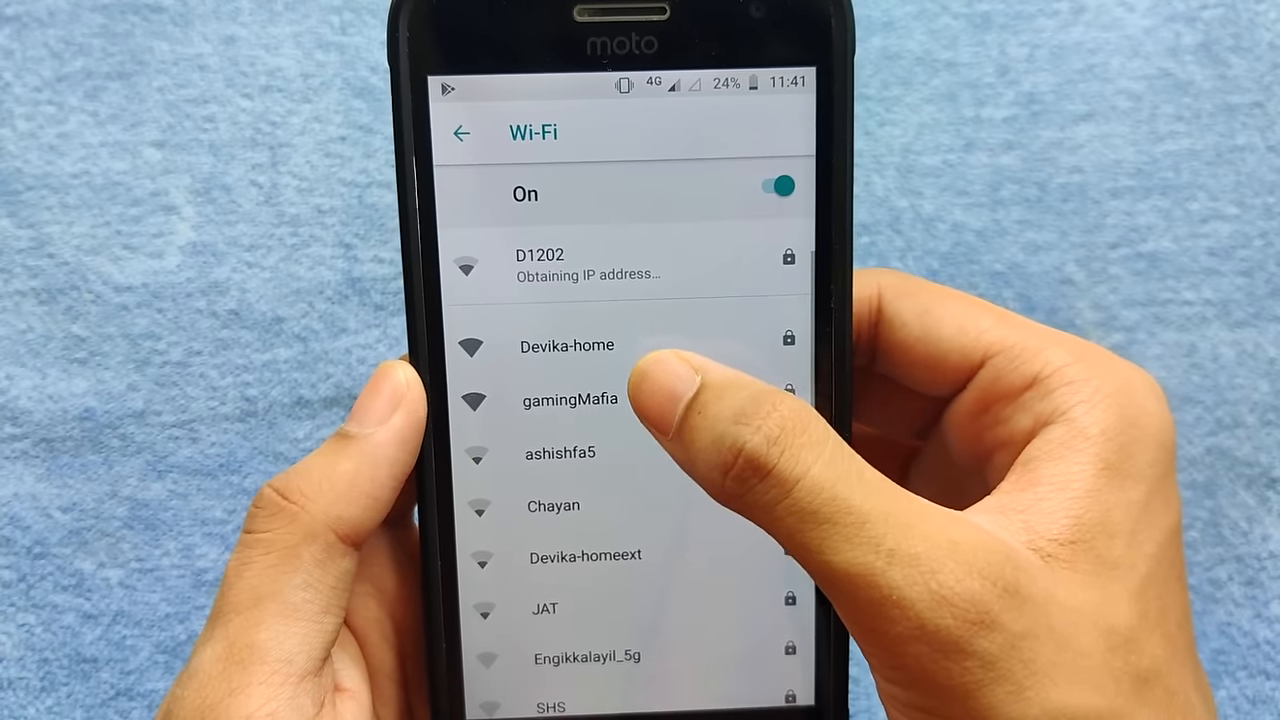
- Disconnect from the D1202 network so it remains only as a saved network
{"action": "left_click", "coordinate": [570, 400]}
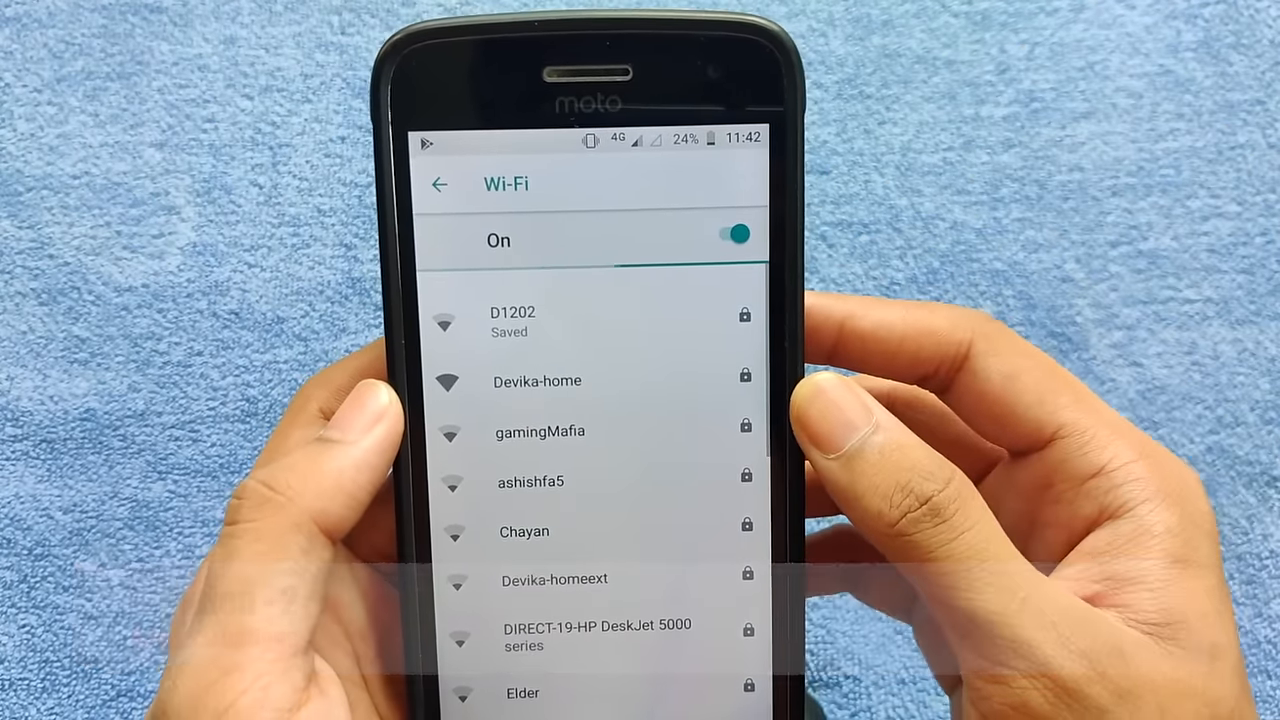
- Switch gamingMafia's IP settings from DHCP to Static in its advanced connection options
{"action": "left_click", "coordinate": [540, 432]}
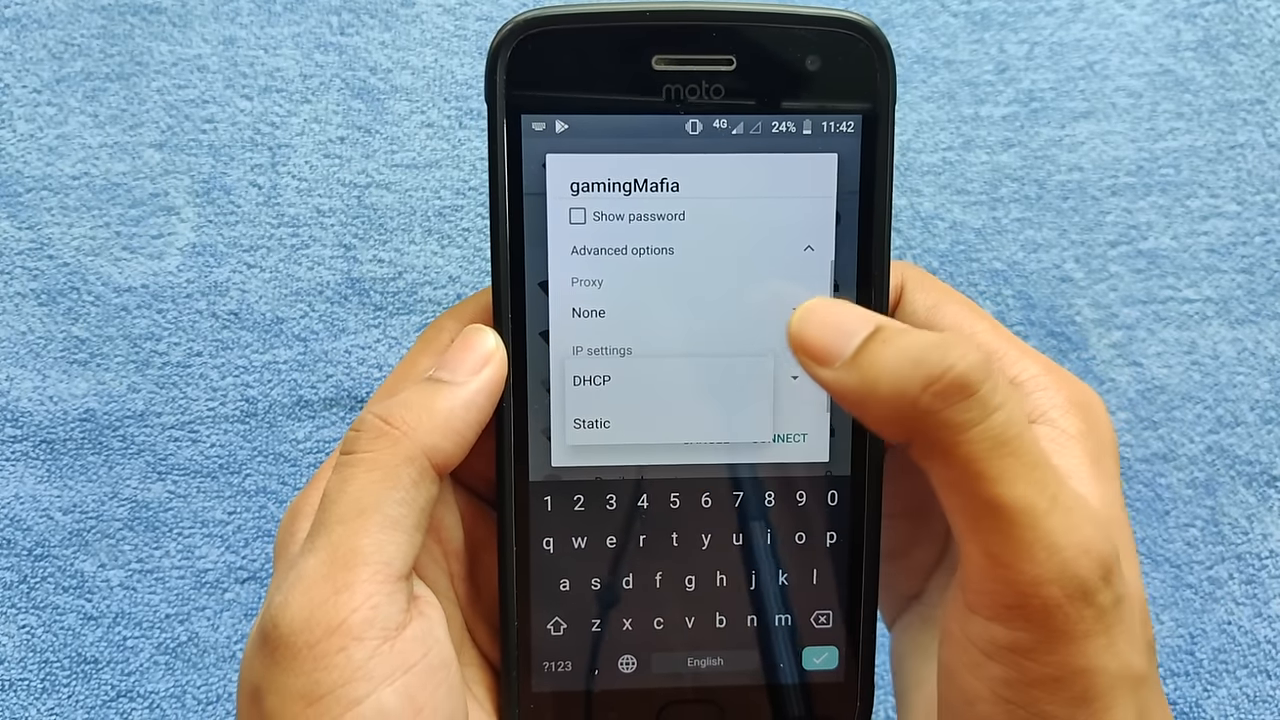
{"action": "left_click", "coordinate": [592, 424]}
{"action": "type", "text": "192"}
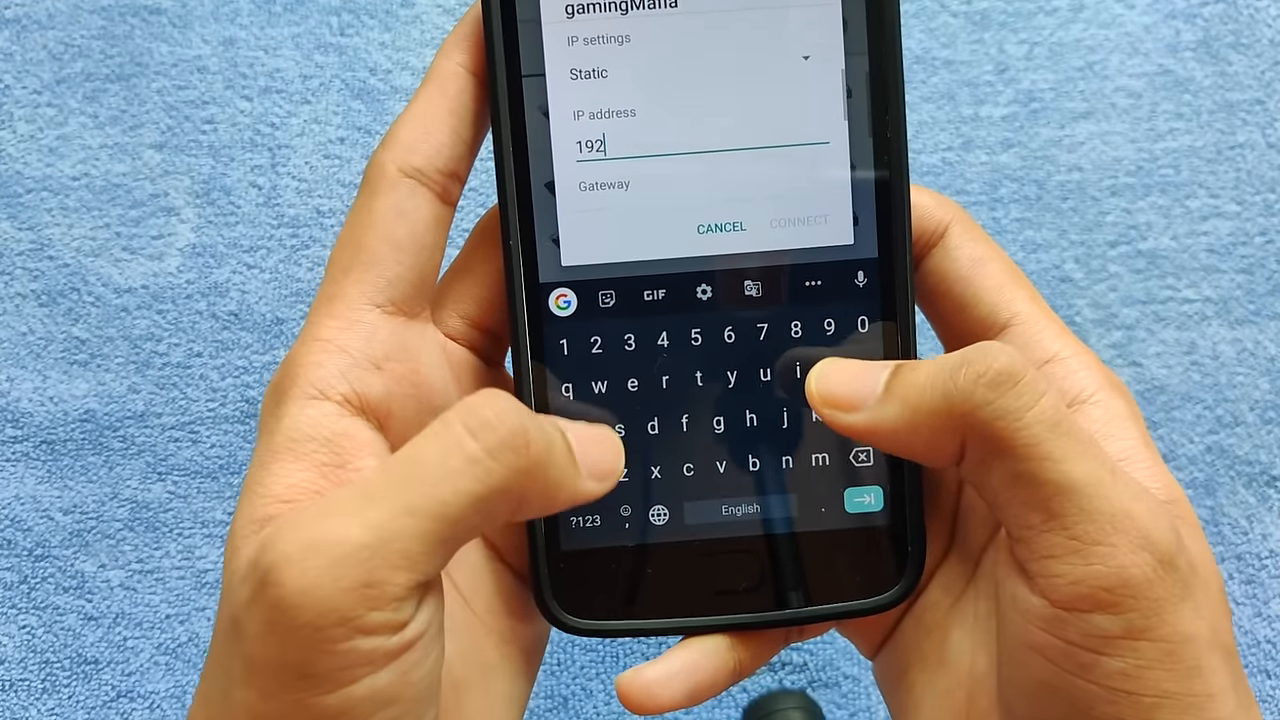
- Connect gamingMafia with IP 192.168.1.77, gateway 192.168.1.1, prefix 24, DNS 8.8.8.8 and 8.8.4.4
{"action": "type", "text": "1"}
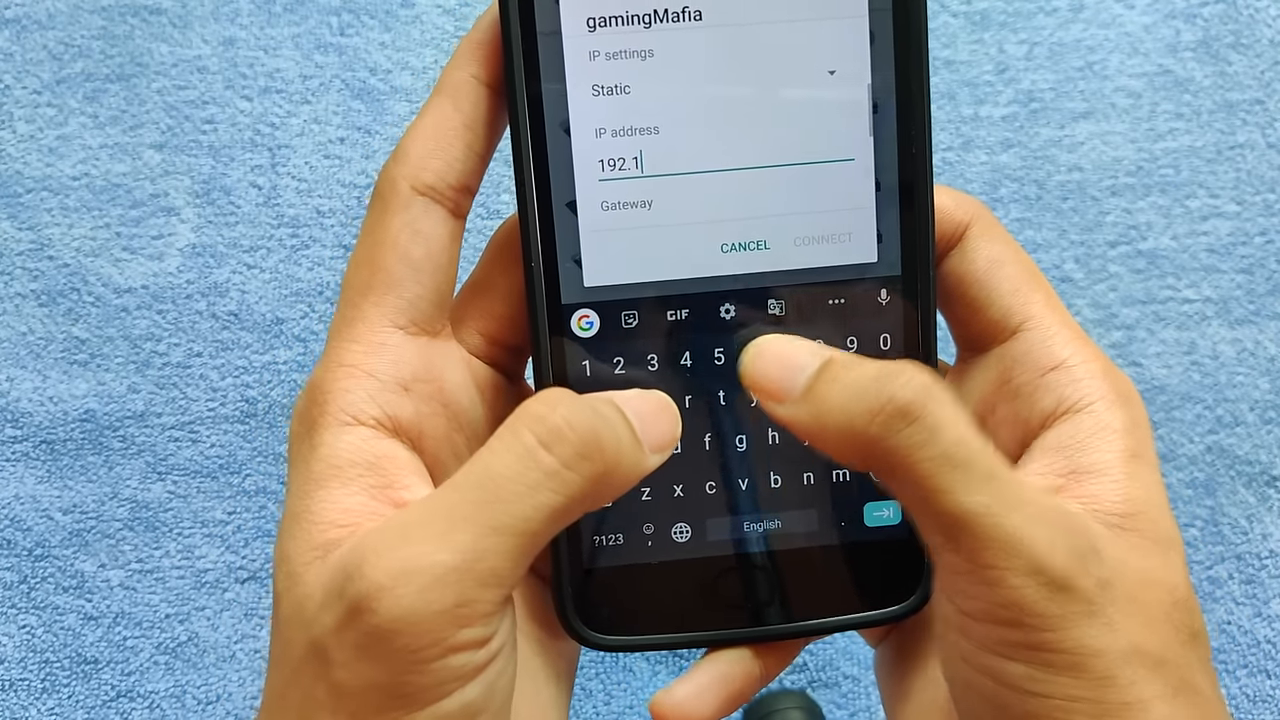
{"action": "type", "text": "68.1."}
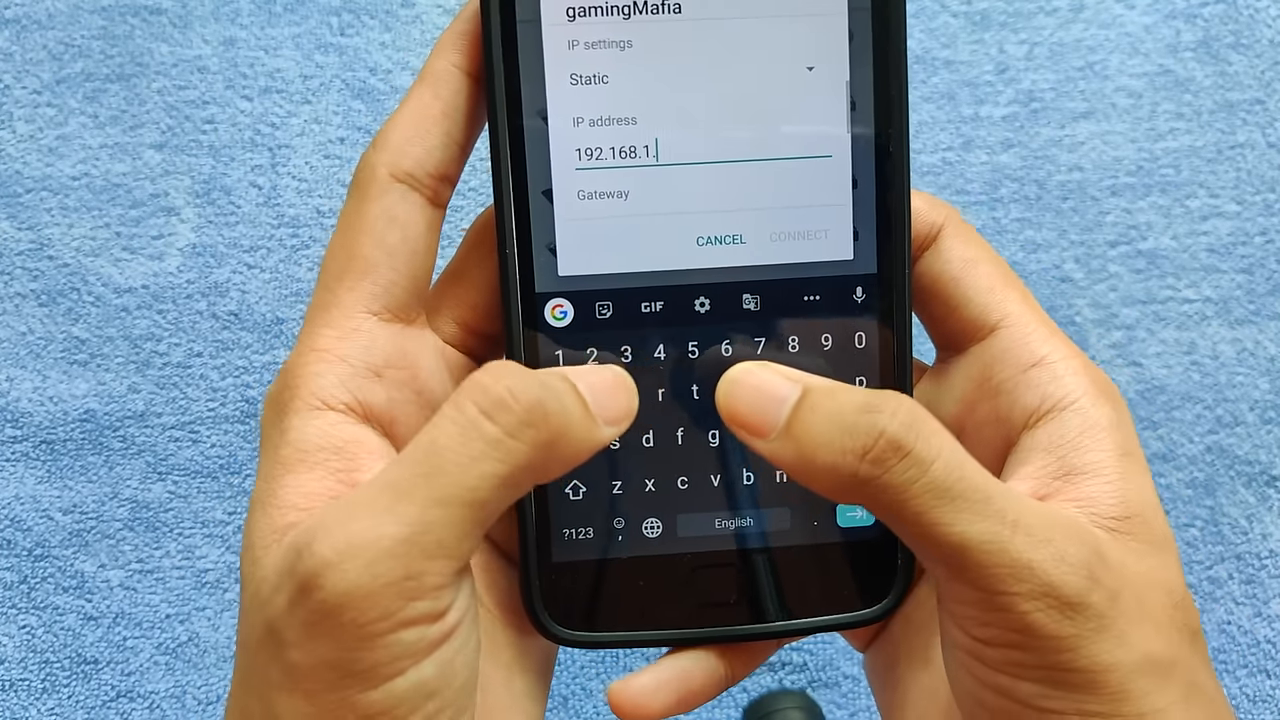
{"action": "type", "text": "77"}
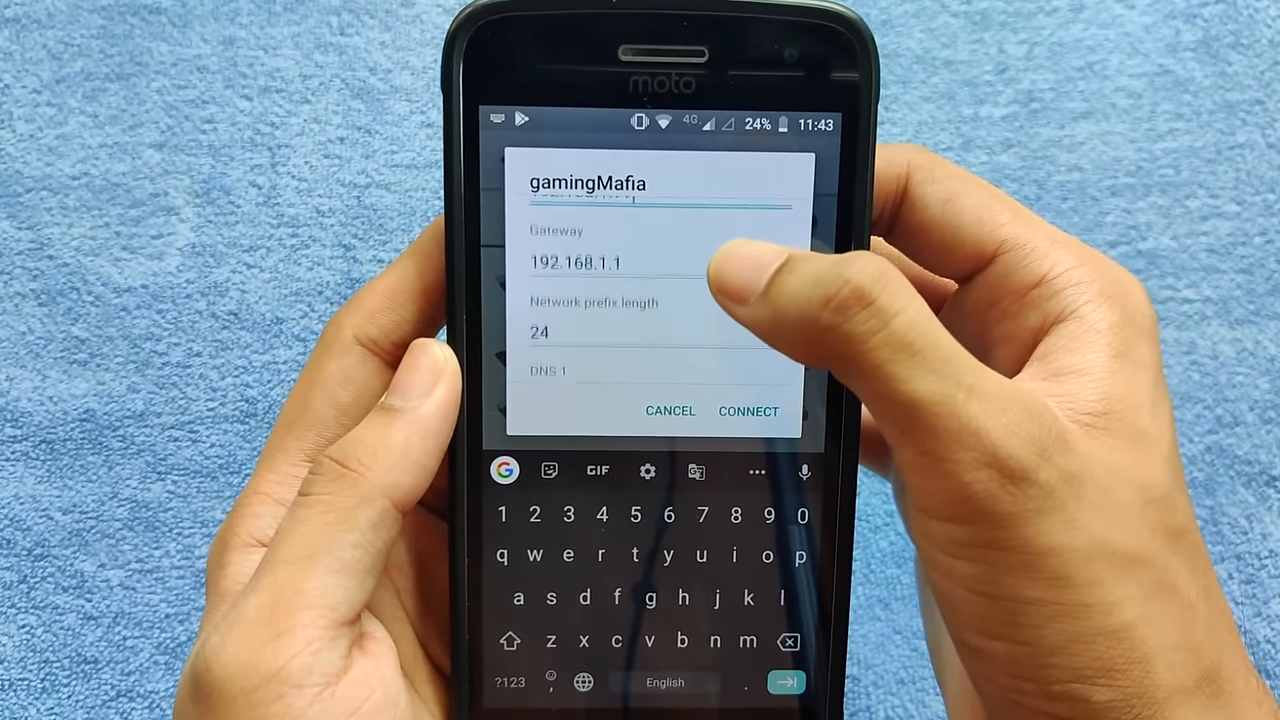
{"action": "scroll", "scroll_direction": "down", "scroll_amount": 3}
{"action": "type", "text": "8.8"}
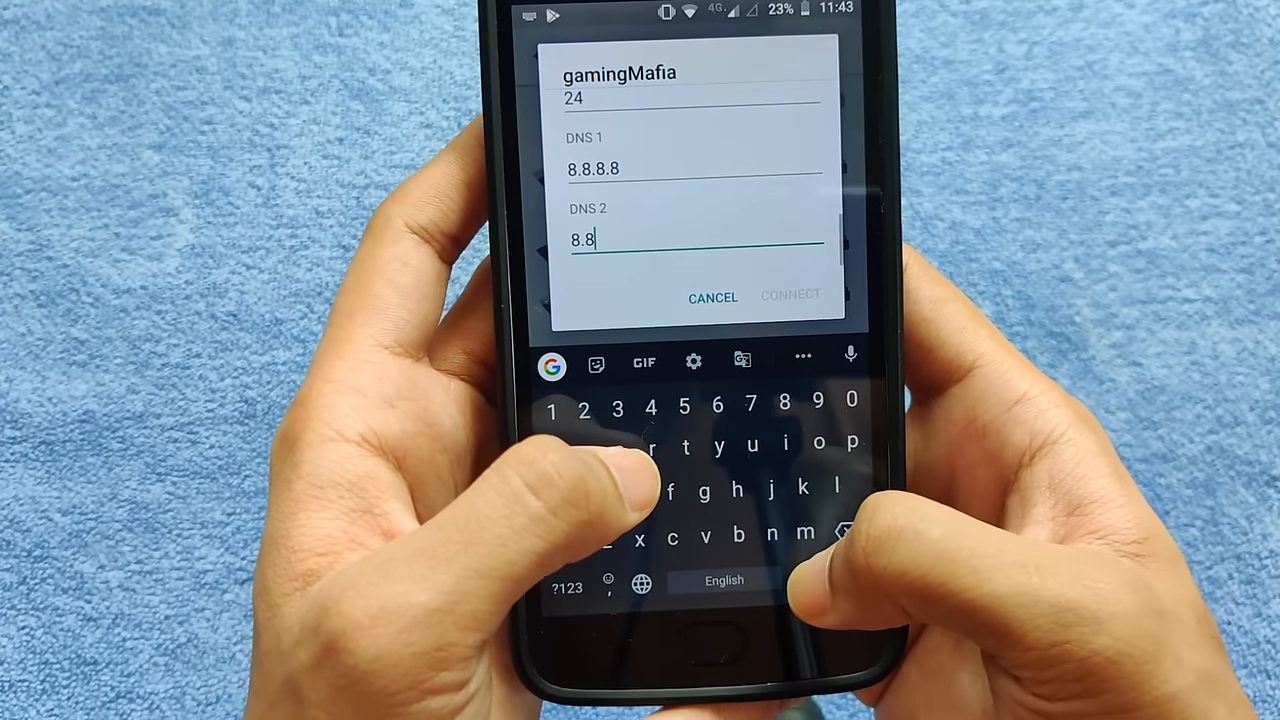
{"action": "type", "text": ".4.4"}
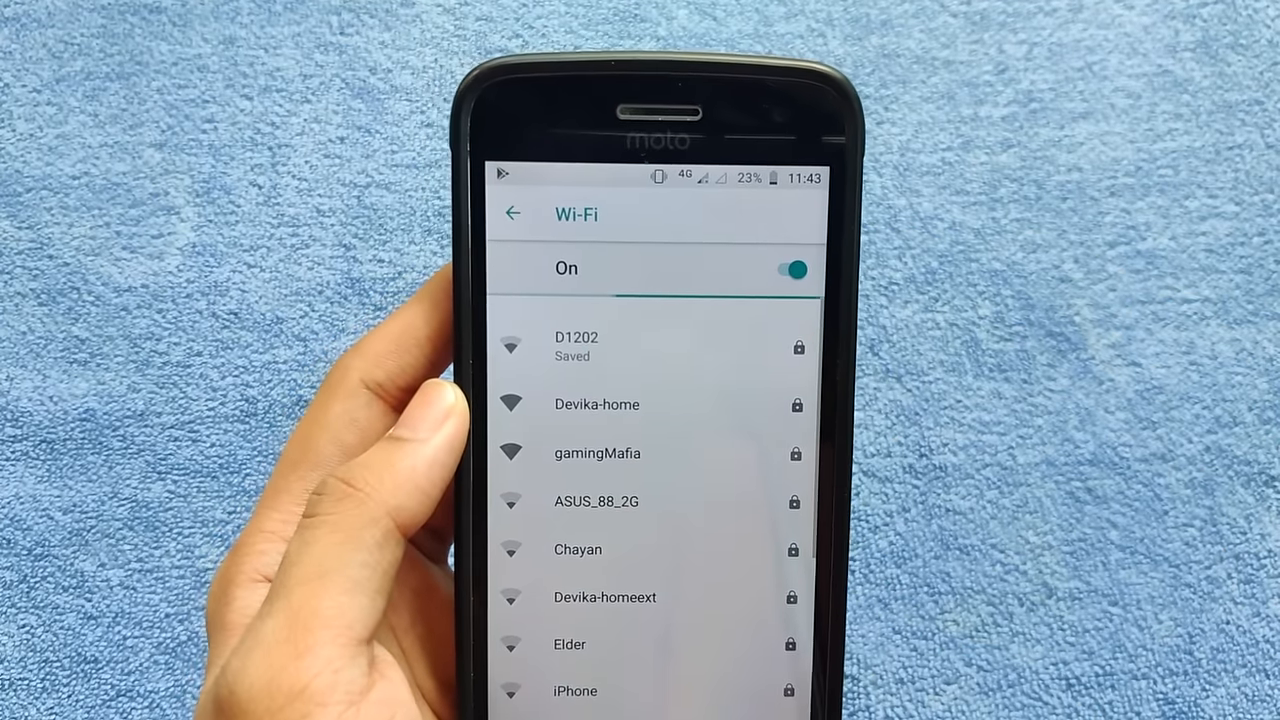
{"action": "left_click", "coordinate": [596, 452]}
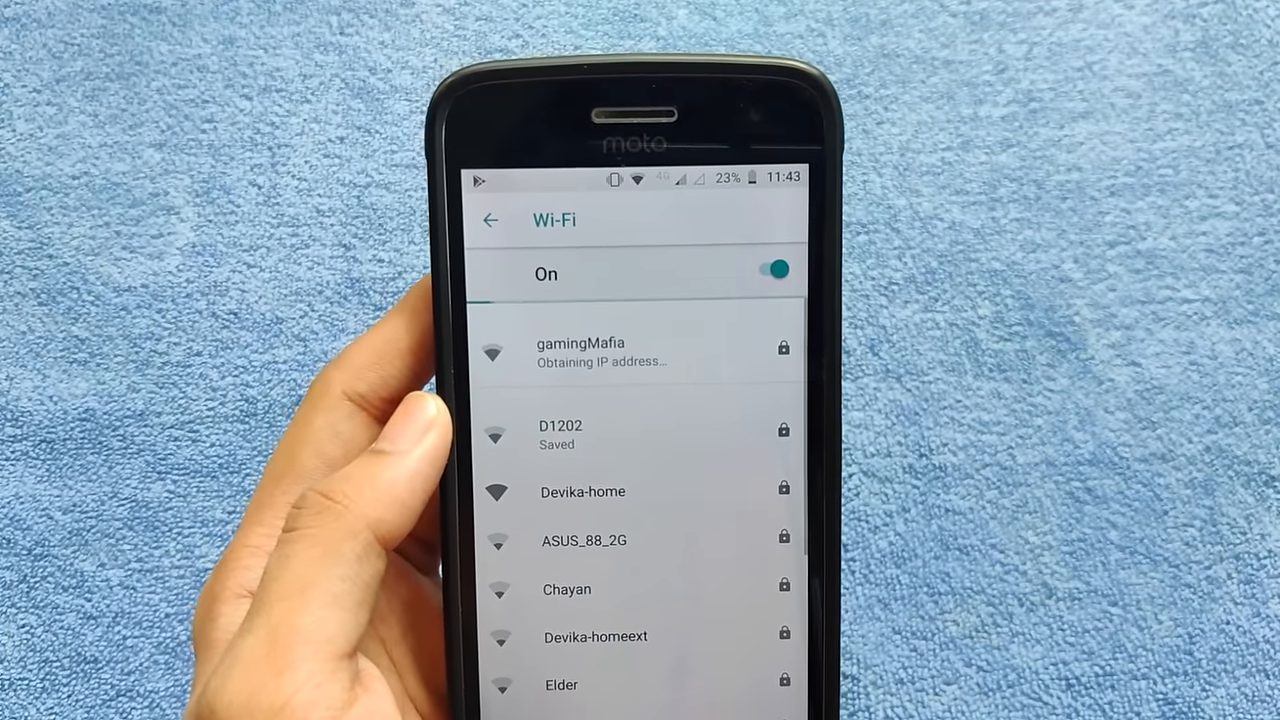